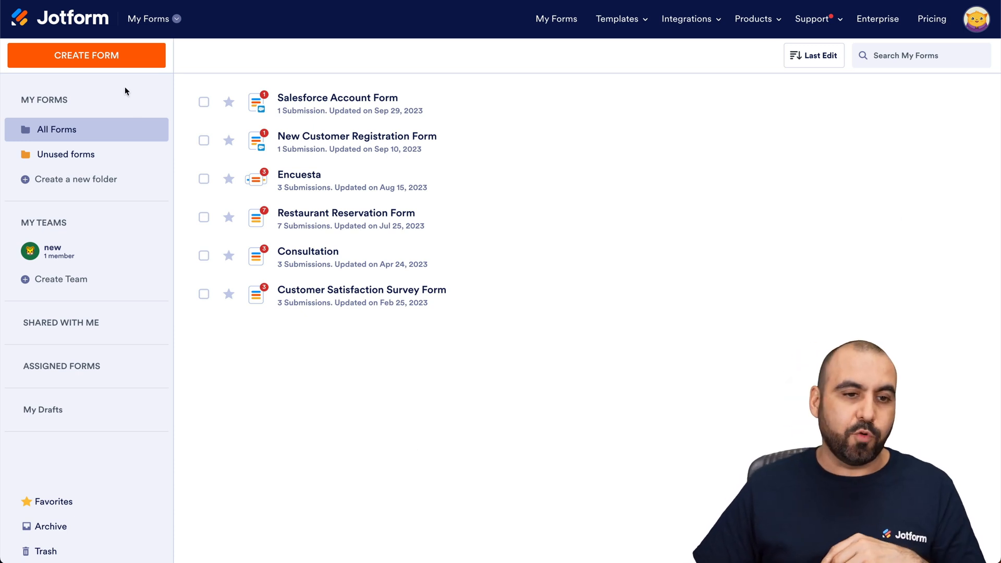
- Start a new form from a template and search the template library for 'feedback'
{"action": "left_click", "coordinate": [86, 56]}
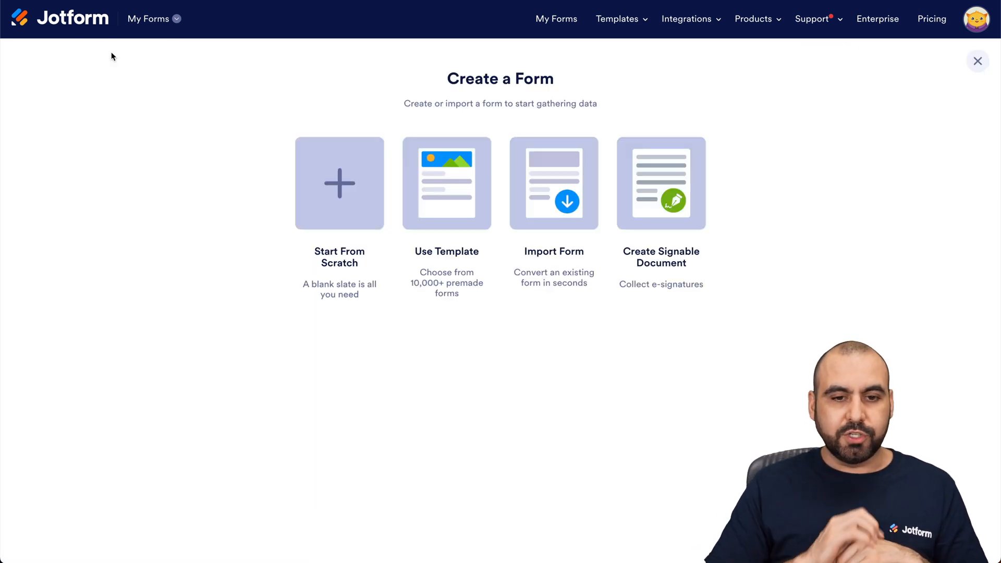
{"action": "left_click", "coordinate": [447, 184]}
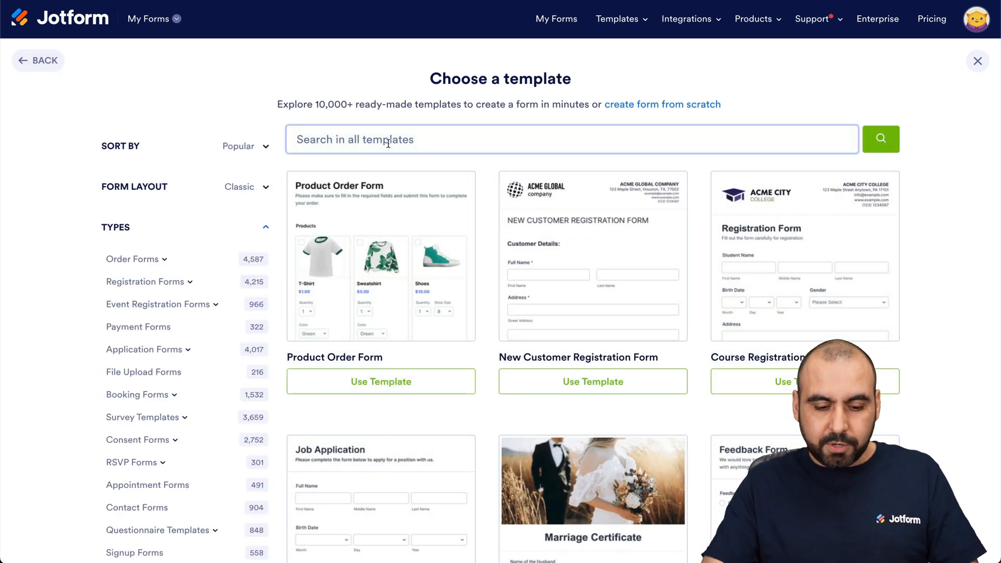
{"action": "type", "text": "feedback"}
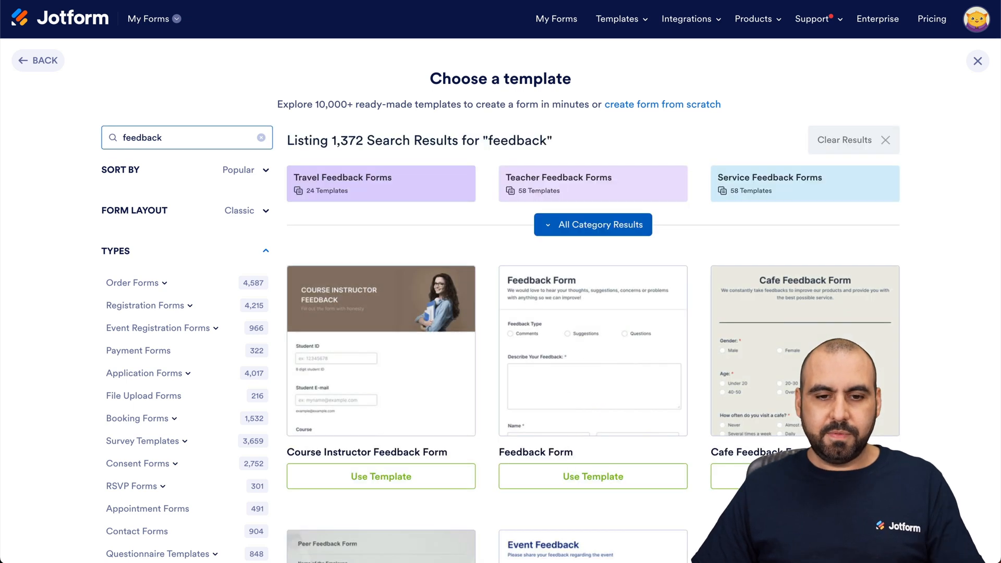
{"action": "scroll", "scroll_direction": "down", "scroll_amount": 3}
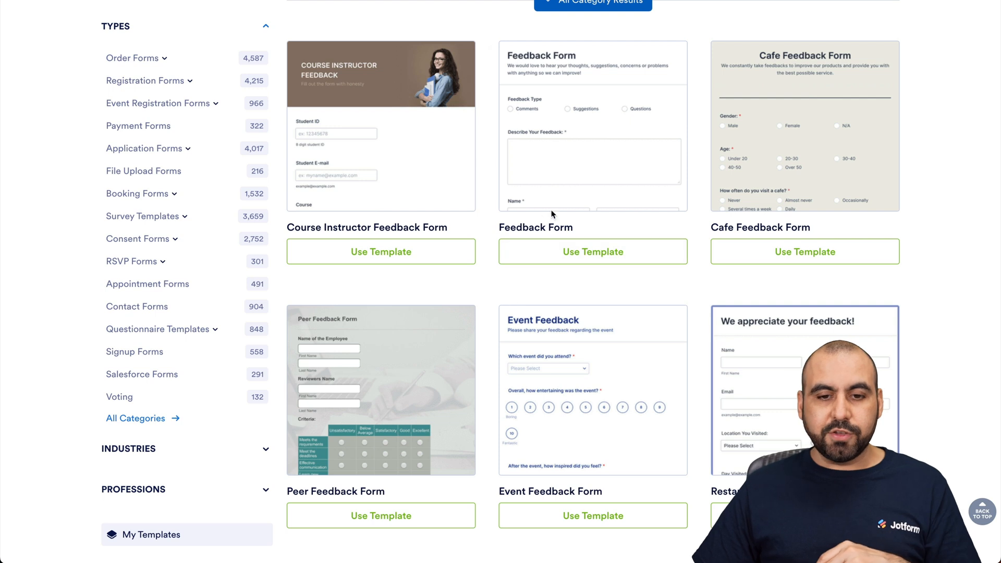
{"action": "mouse_move", "coordinate": [593, 251]}
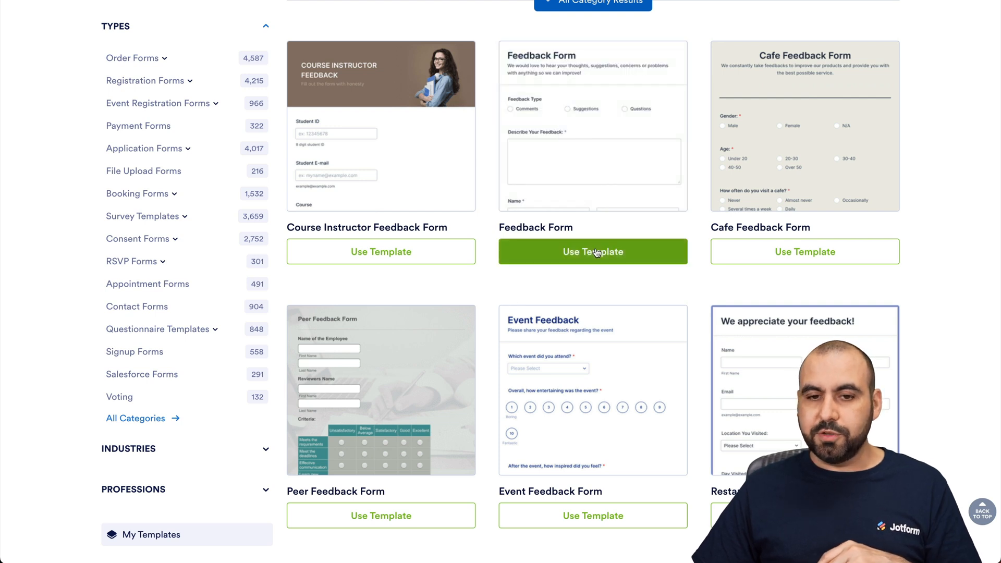
- Create a form from the Feedback Form template and show its Feedback Button embed code under Publish > Embed
{"action": "left_click", "coordinate": [592, 251]}
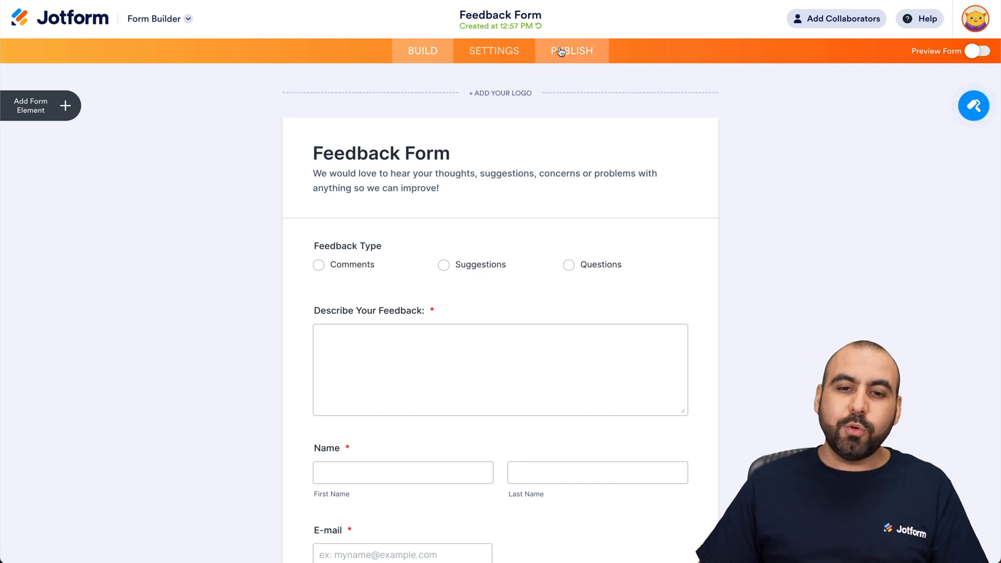
{"action": "left_click", "coordinate": [571, 50]}
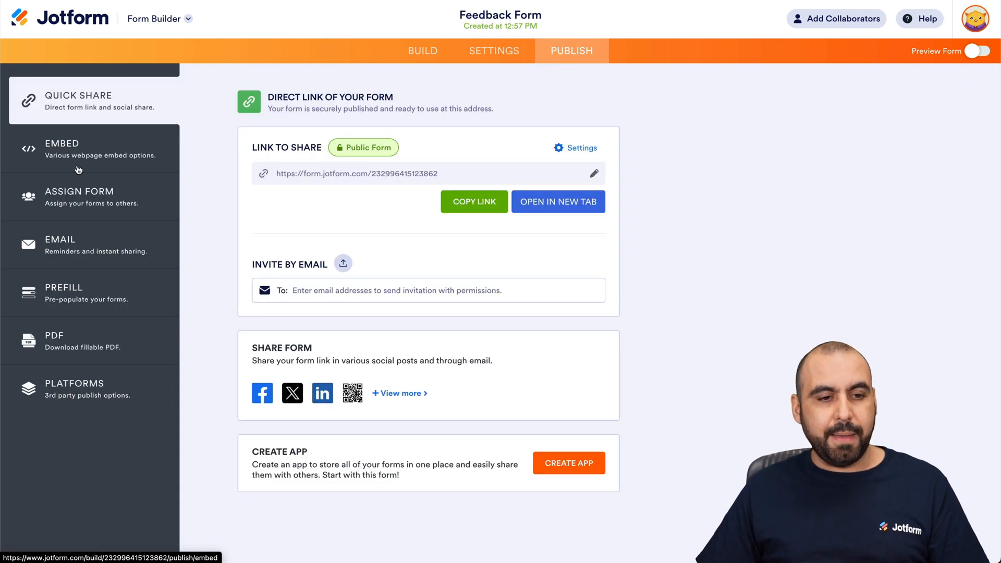
{"action": "left_click", "coordinate": [61, 149]}
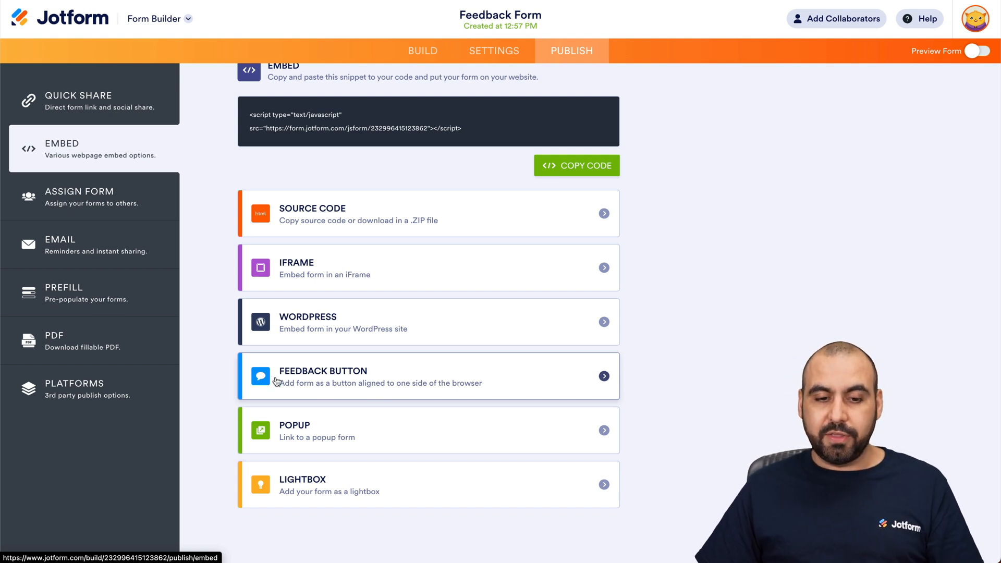
{"action": "mouse_move", "coordinate": [412, 378]}
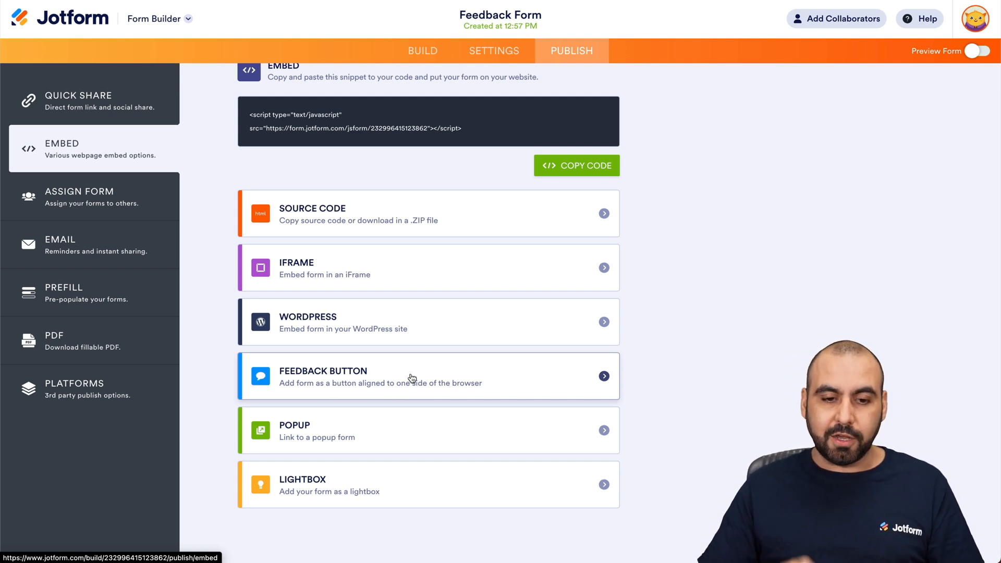
{"action": "left_click", "coordinate": [428, 377]}
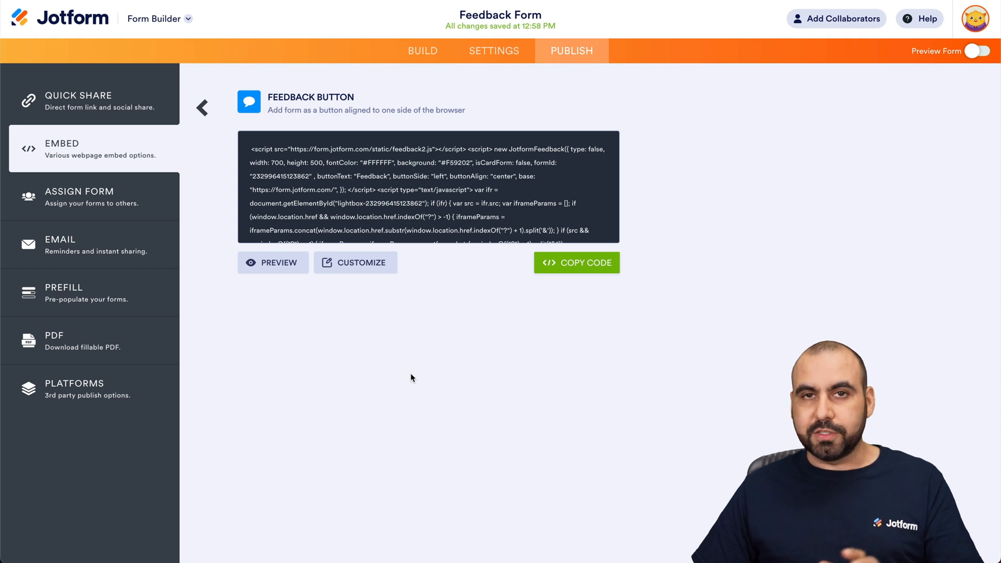
{"action": "left_click", "coordinate": [272, 263]}
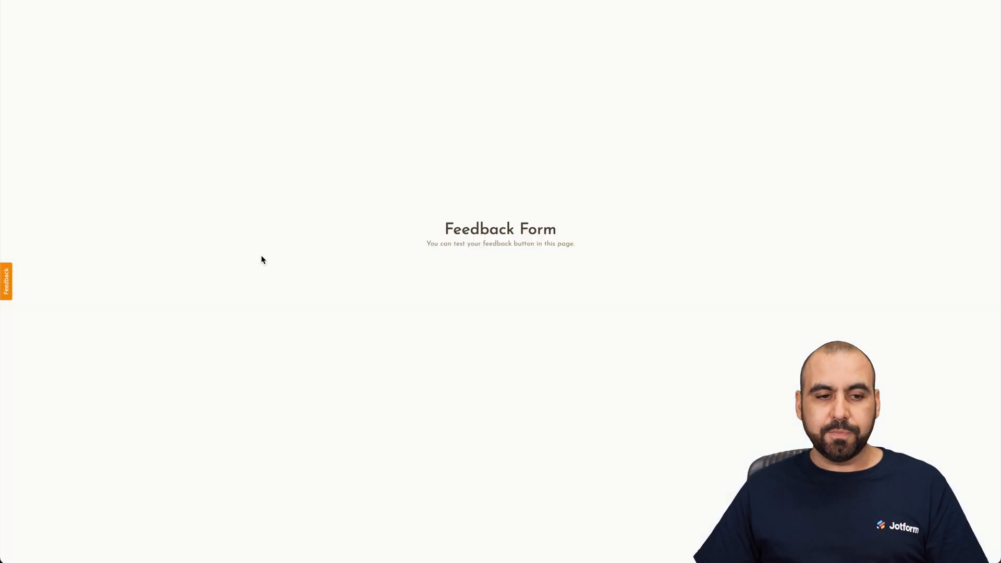
{"action": "mouse_move", "coordinate": [6, 284]}
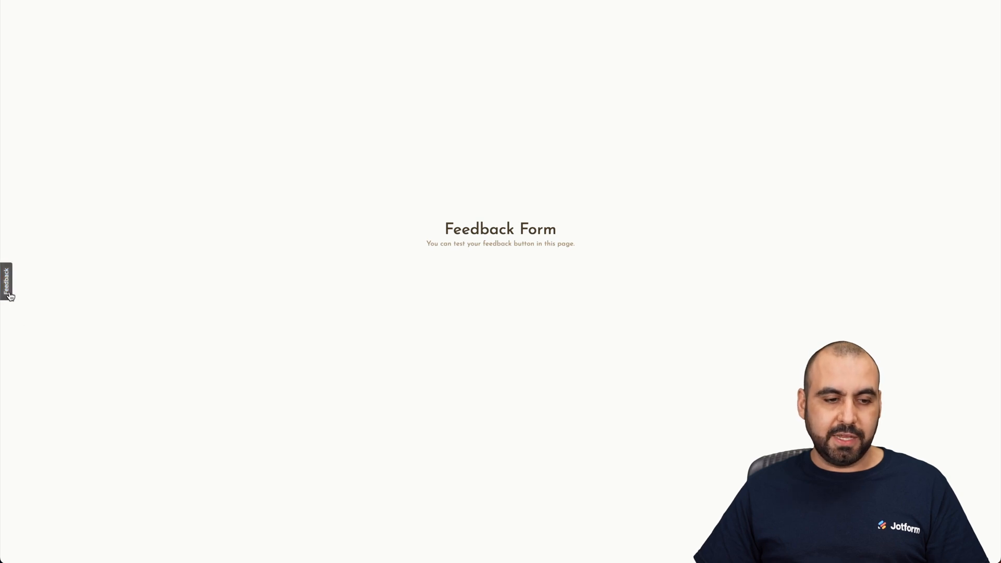
{"action": "left_click", "coordinate": [6, 284]}
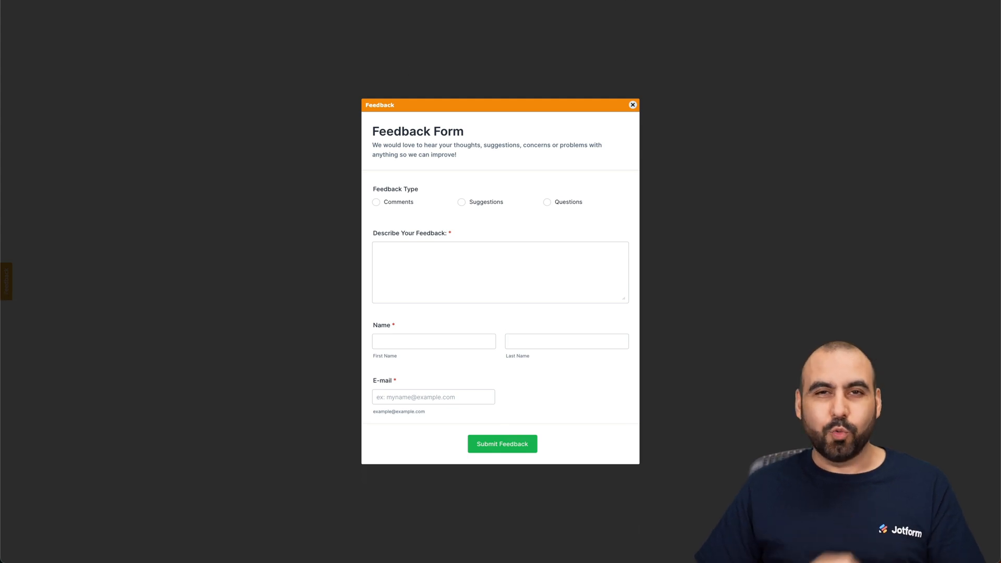
{"action": "left_click", "coordinate": [632, 104]}
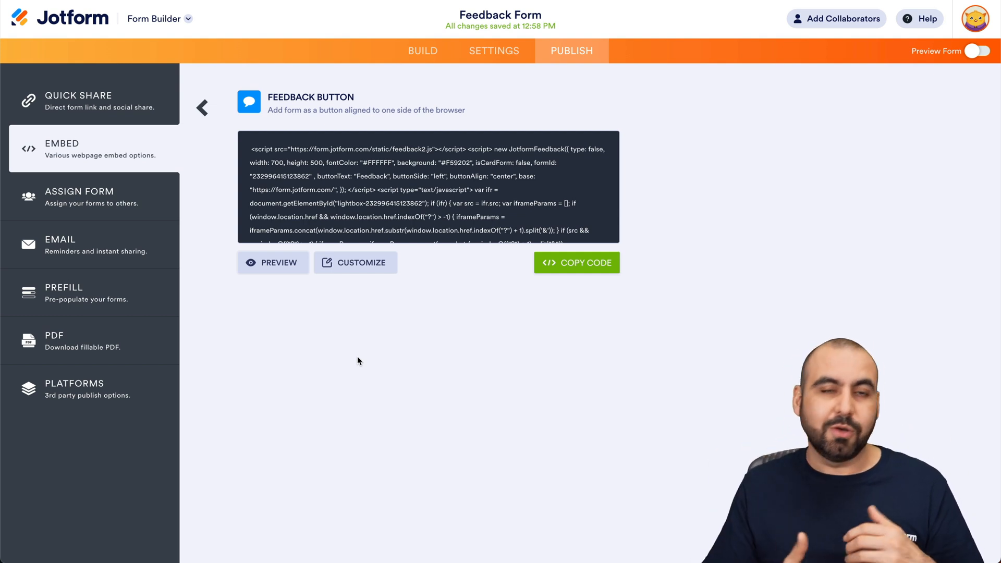
{"action": "mouse_move", "coordinate": [371, 280]}
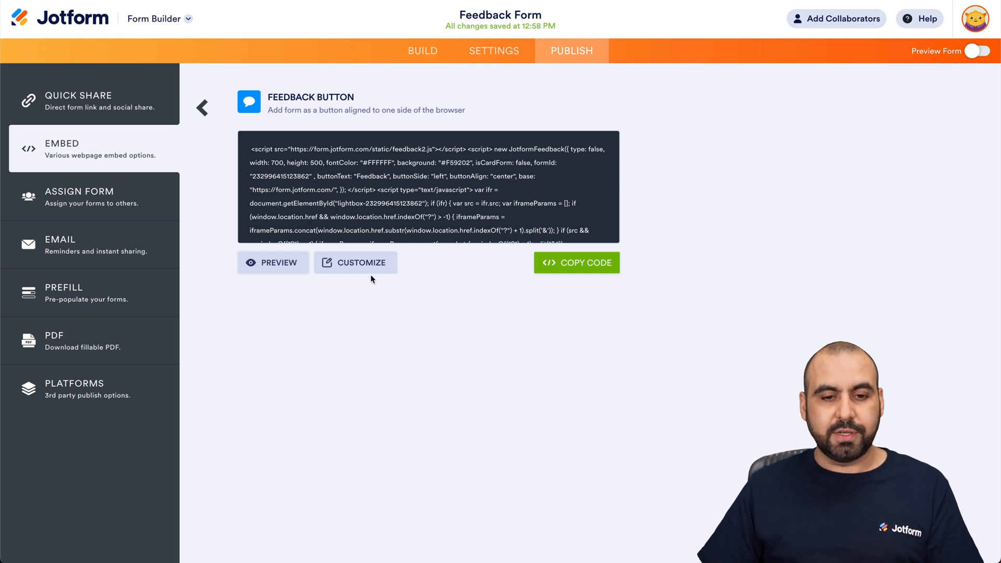
- Customize the feedback button: title 'Feedback Form', vertical alignment kept at center
{"action": "left_click", "coordinate": [362, 262]}
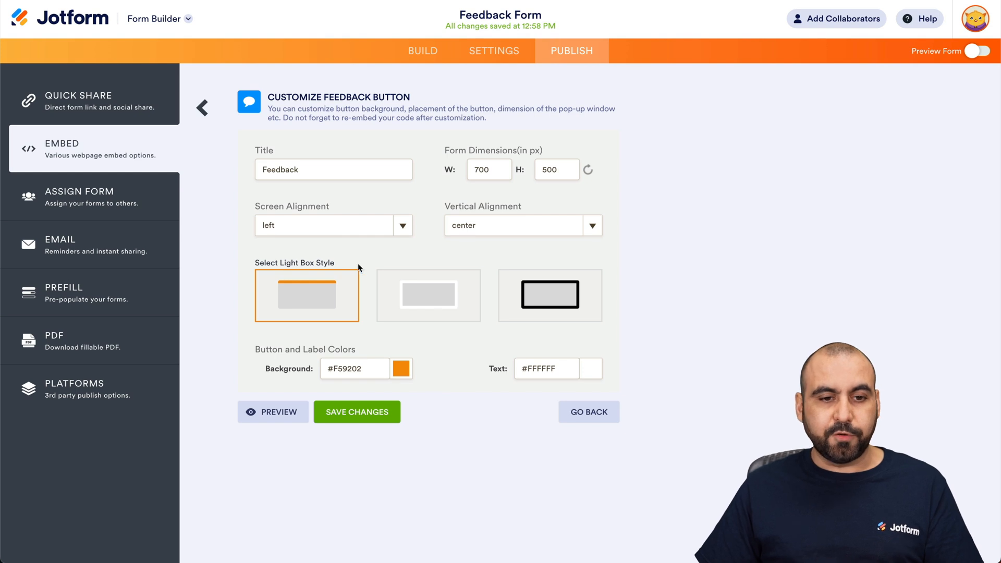
{"action": "left_click", "coordinate": [333, 169]}
{"action": "type", "text": " Form"}
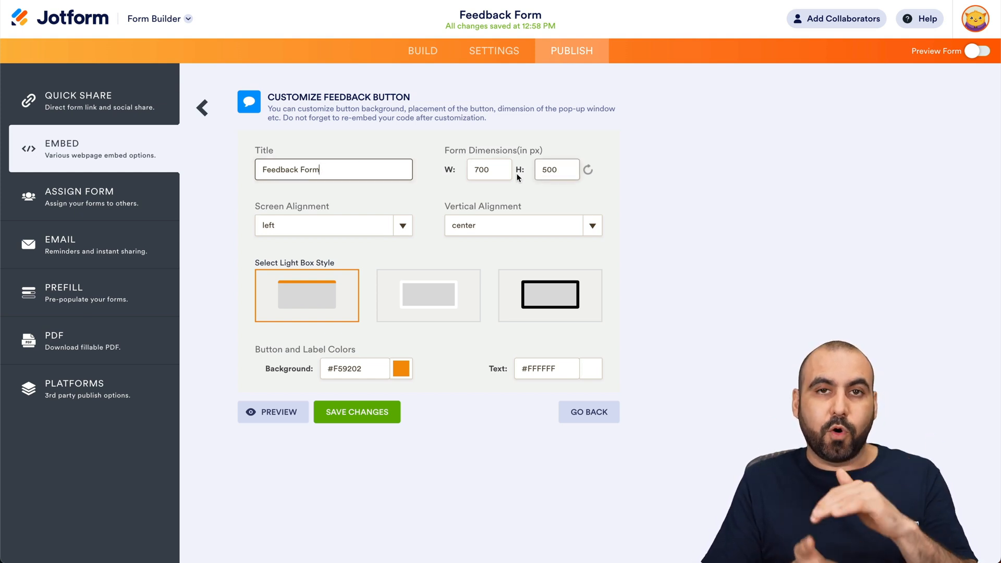
{"action": "left_click", "coordinate": [488, 169]}
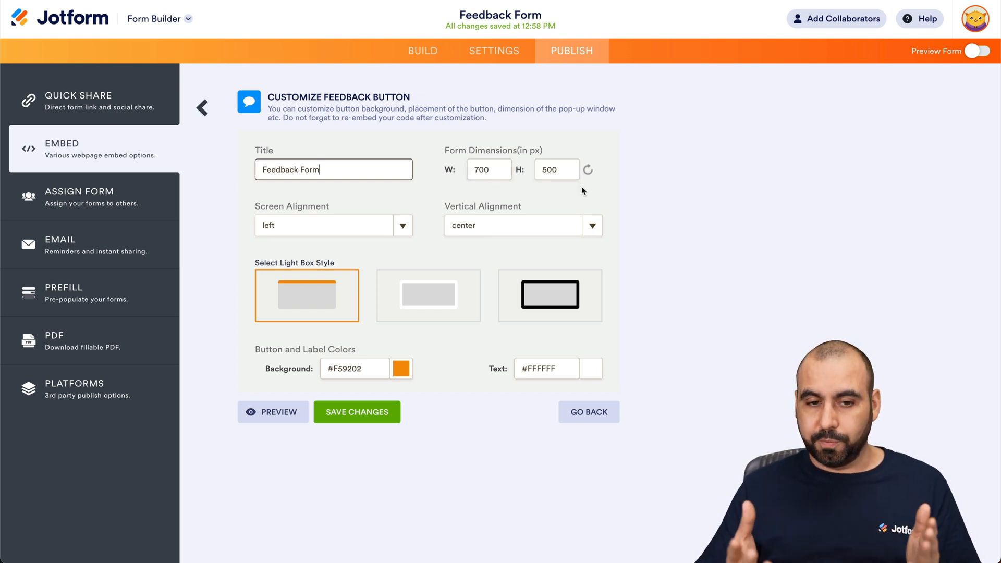
{"action": "mouse_move", "coordinate": [260, 210]}
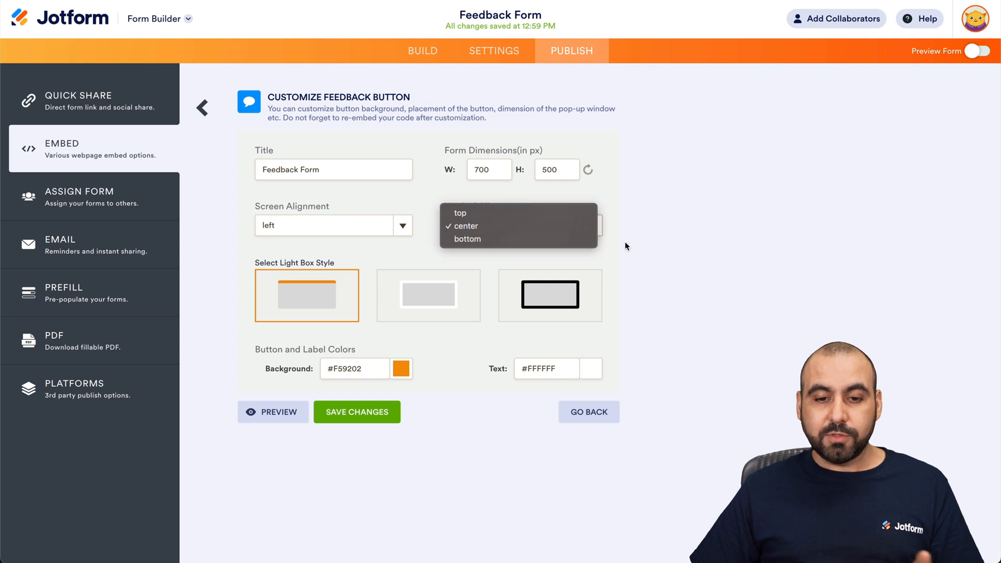
{"action": "left_click", "coordinate": [465, 226]}
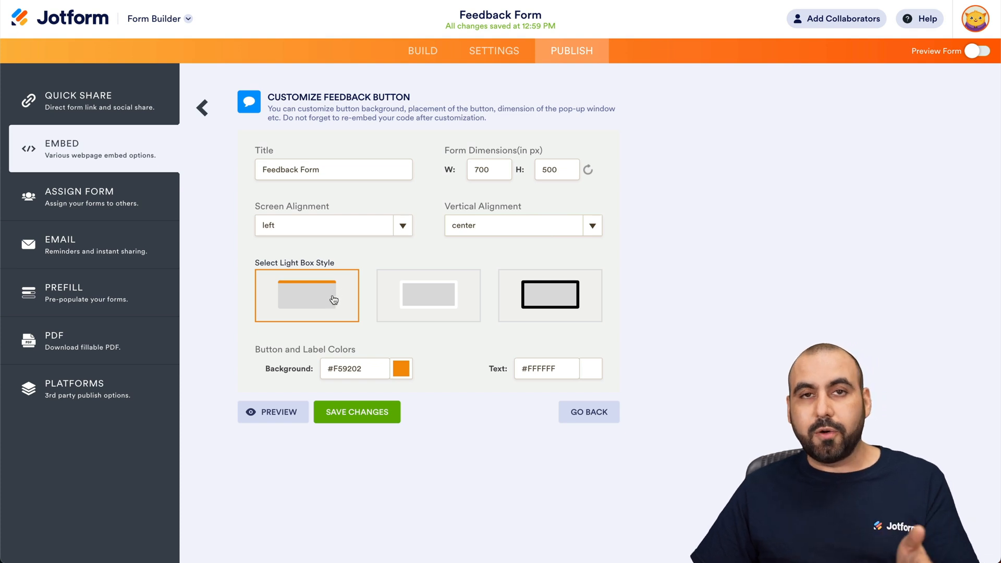
{"action": "mouse_move", "coordinate": [323, 307]}
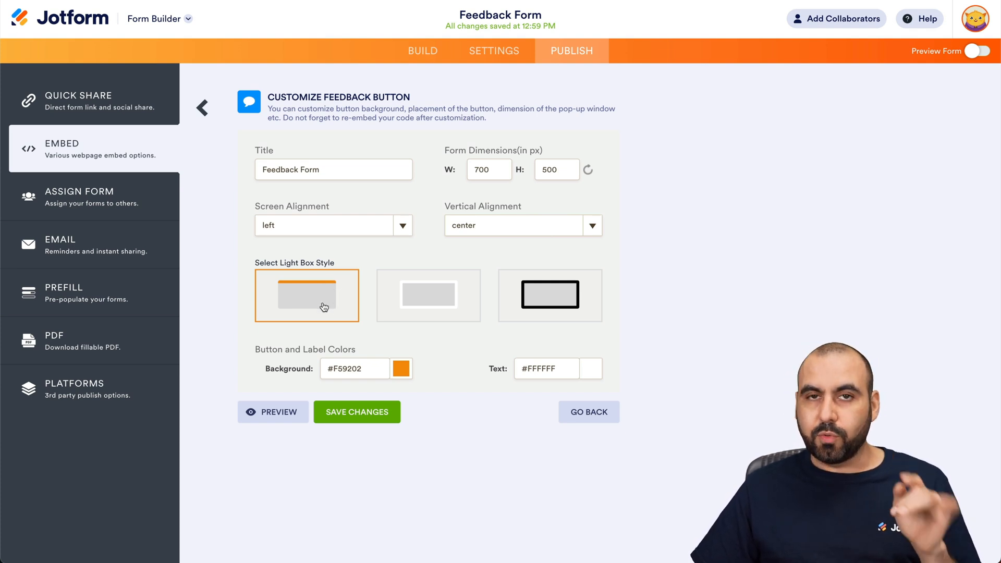
{"action": "mouse_move", "coordinate": [439, 305]}
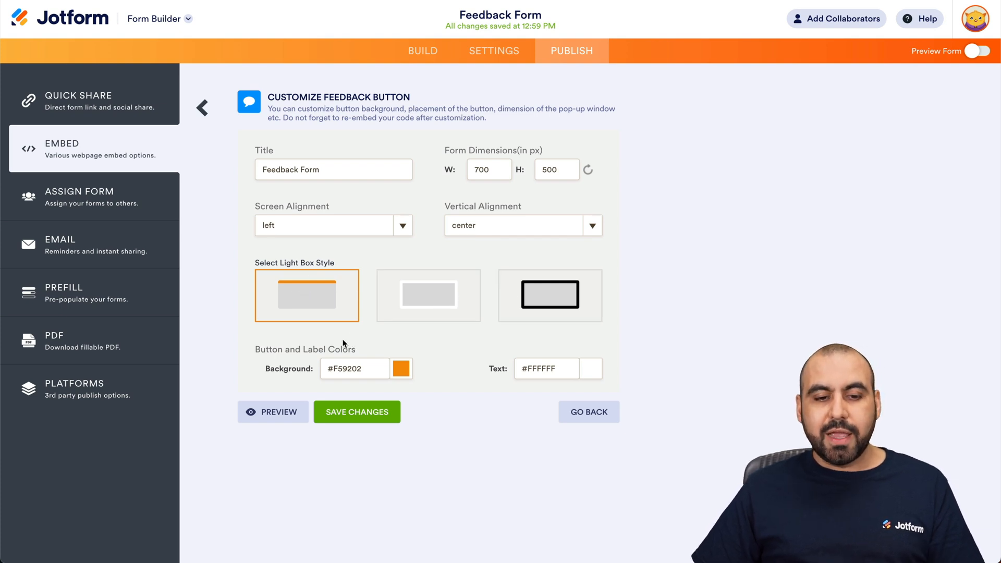
- Set the button background colour to blue #0a39e8 and preview the recoloured button
{"action": "left_click", "coordinate": [401, 369]}
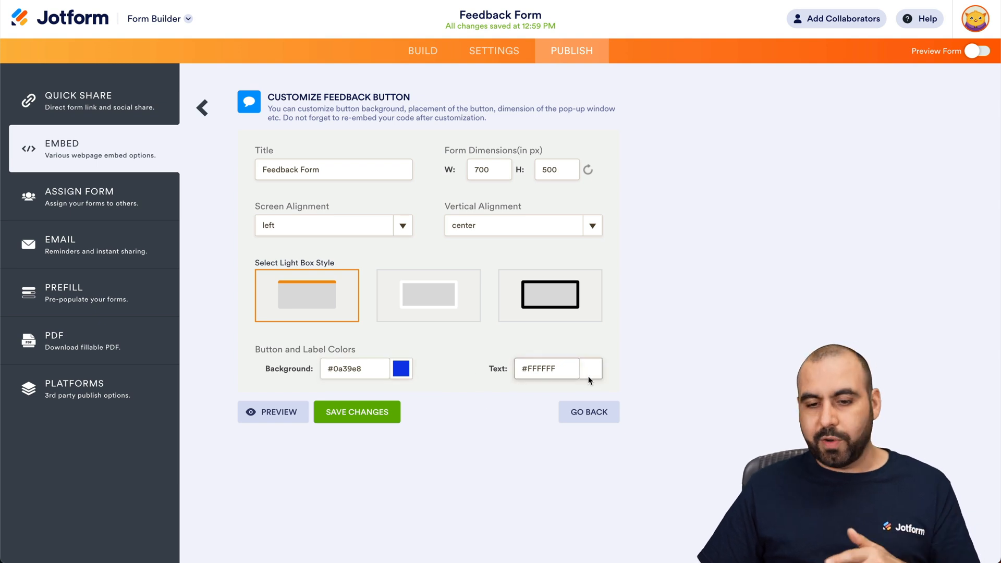
{"action": "left_click", "coordinate": [272, 412]}
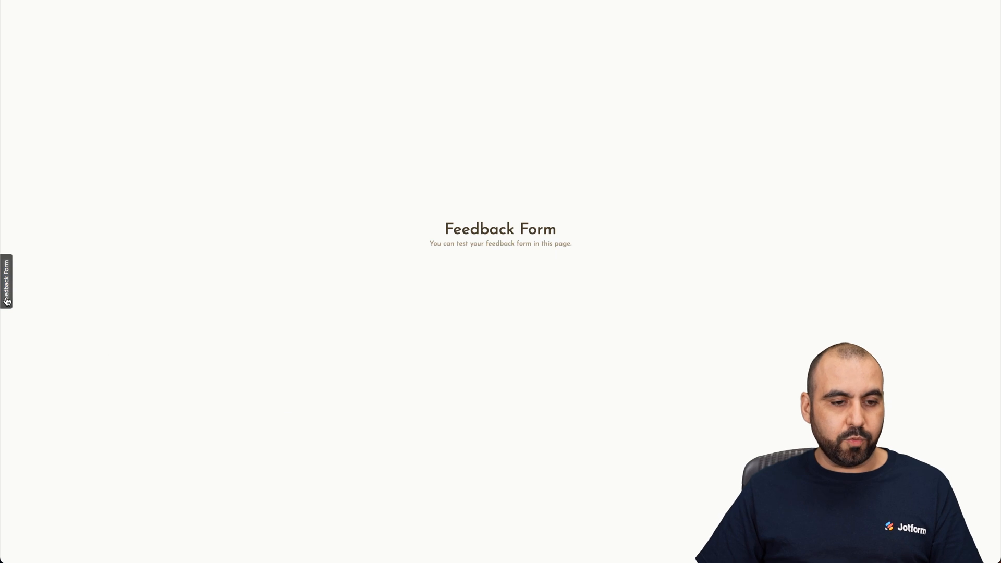
- Test the previewed button's Feedback Form popup, then return to the button customization settings
{"action": "left_click", "coordinate": [6, 280]}
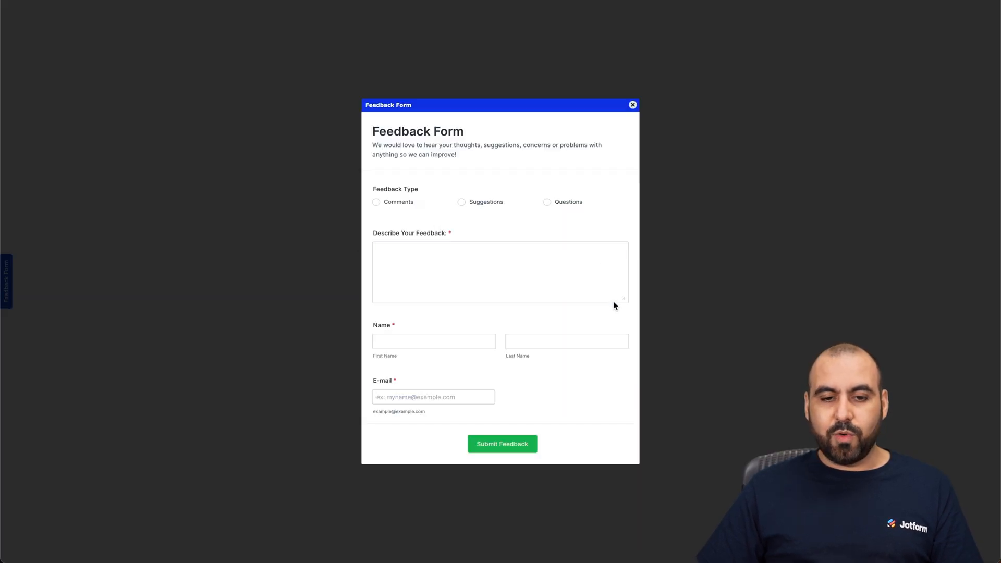
{"action": "left_click", "coordinate": [500, 271]}
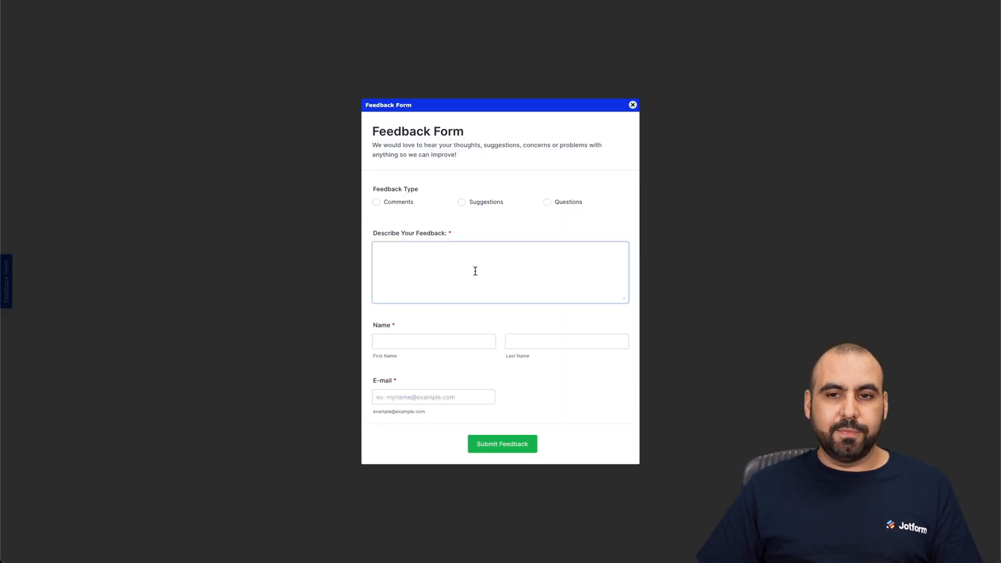
{"action": "left_click", "coordinate": [632, 105]}
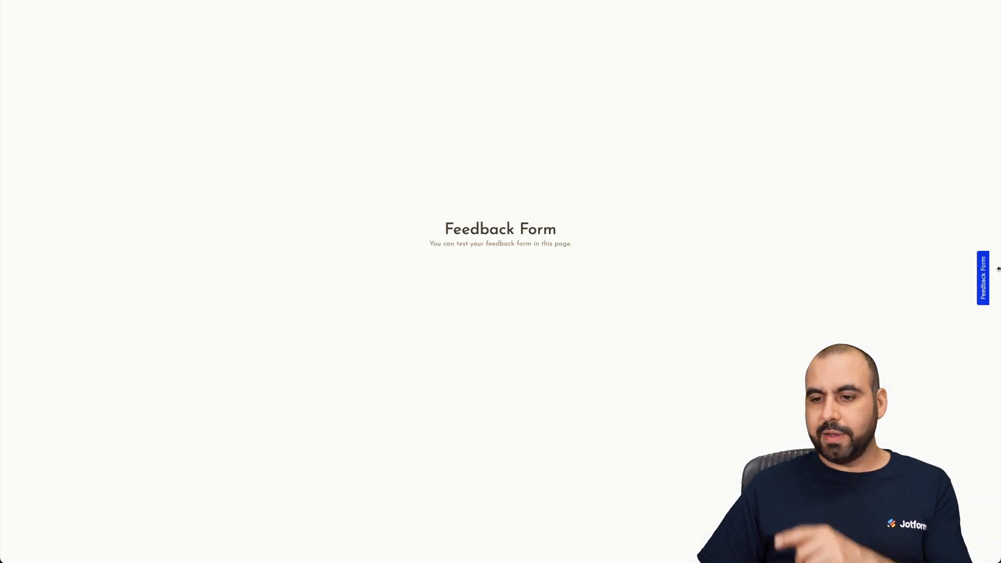
{"action": "left_click", "coordinate": [982, 278]}
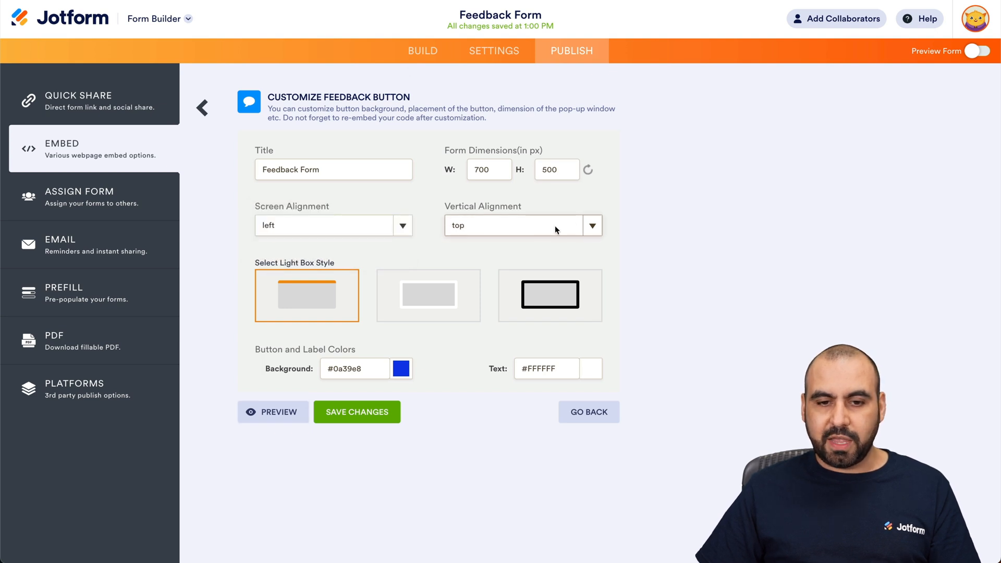
- Save the left-side button customization and copy the updated embed code
{"action": "left_click", "coordinate": [523, 225]}
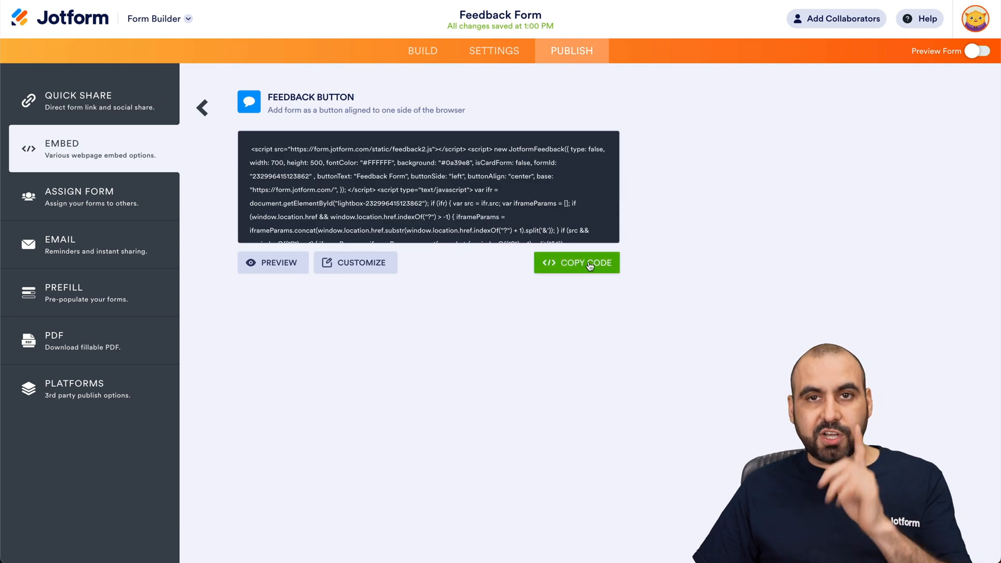
{"action": "left_click", "coordinate": [576, 263]}
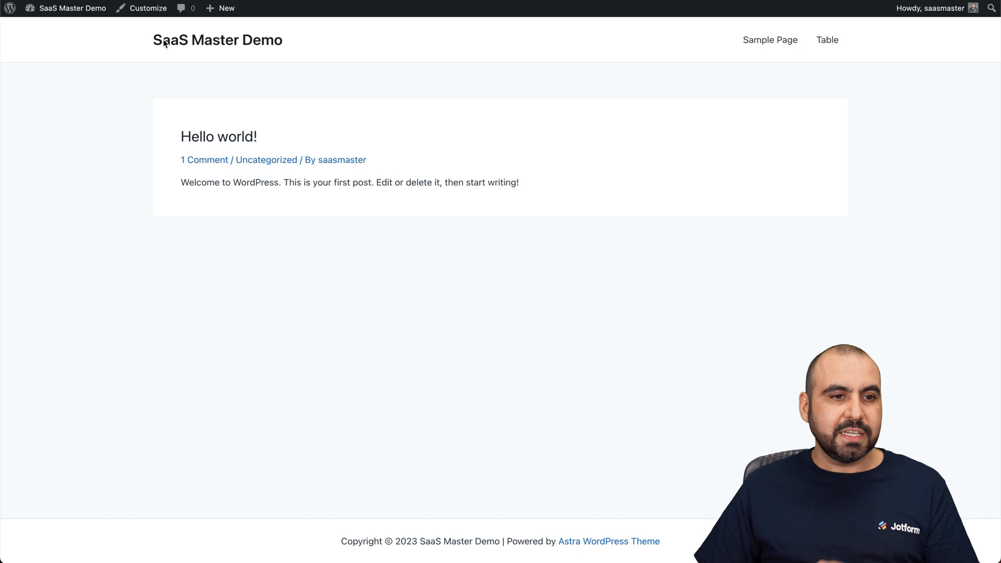
- Go to the WordPress site's admin dashboard
{"action": "left_click", "coordinate": [72, 8]}
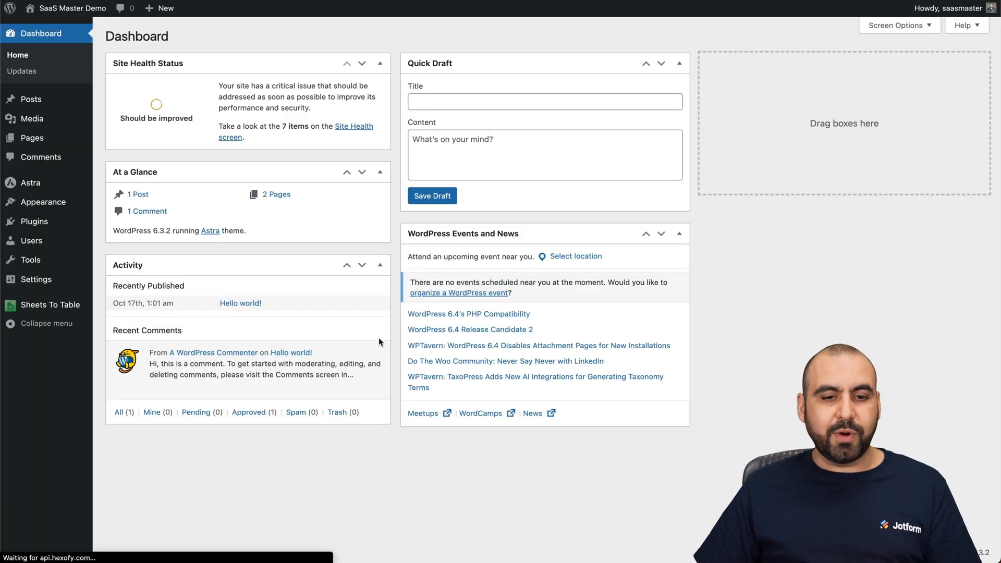
{"action": "mouse_move", "coordinate": [562, 419]}
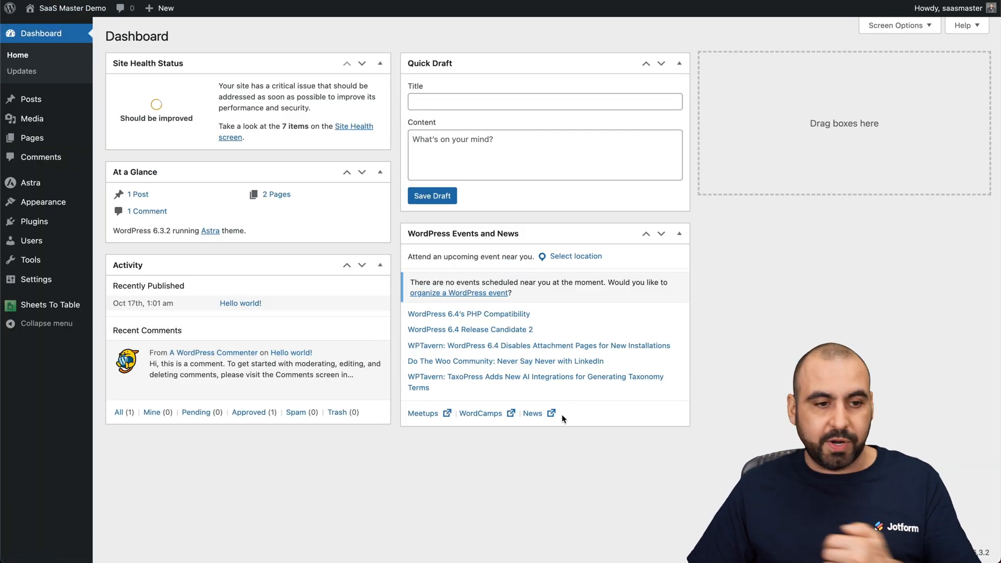
{"action": "mouse_move", "coordinate": [33, 221]}
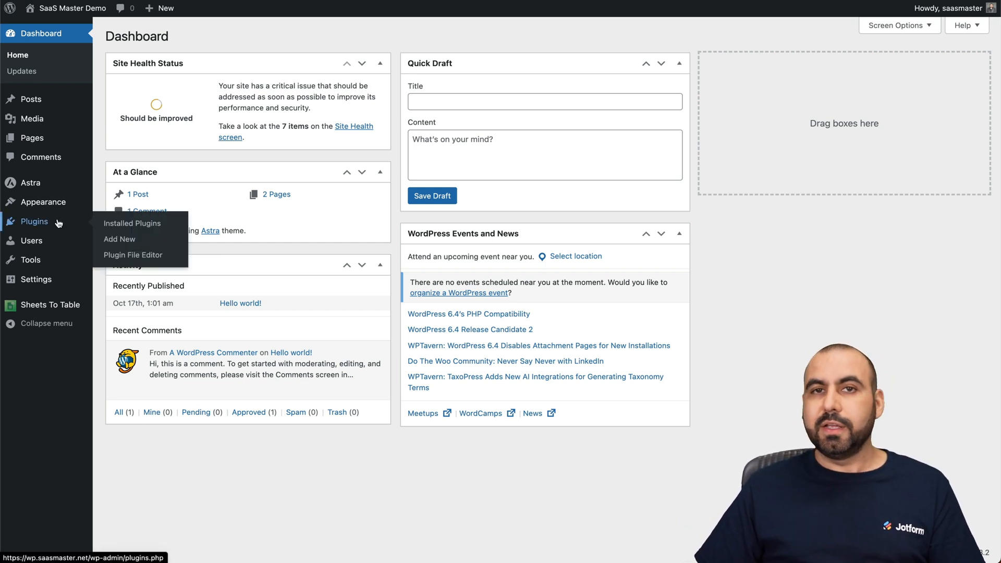
{"action": "mouse_move", "coordinate": [43, 201]}
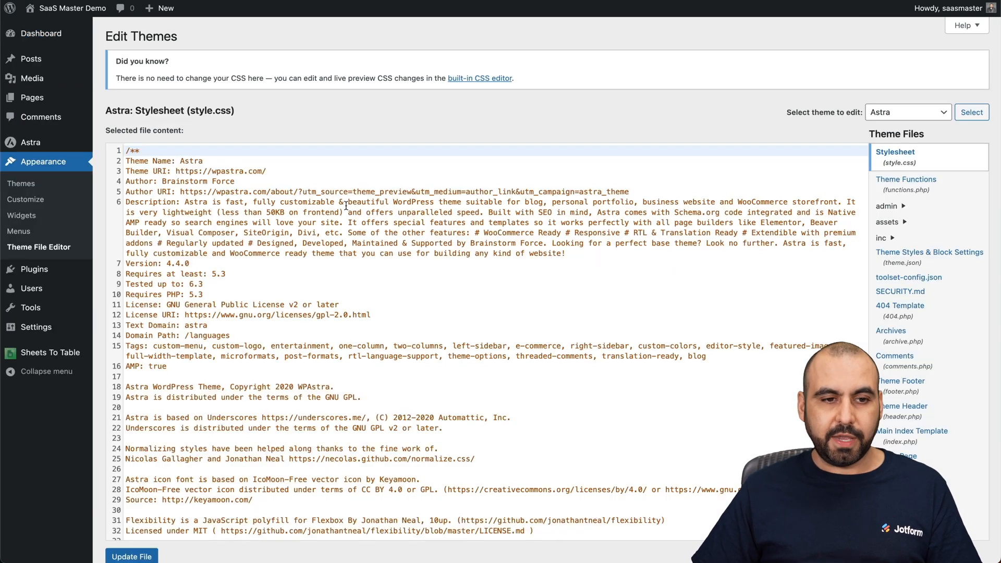
{"action": "mouse_move", "coordinate": [904, 411]}
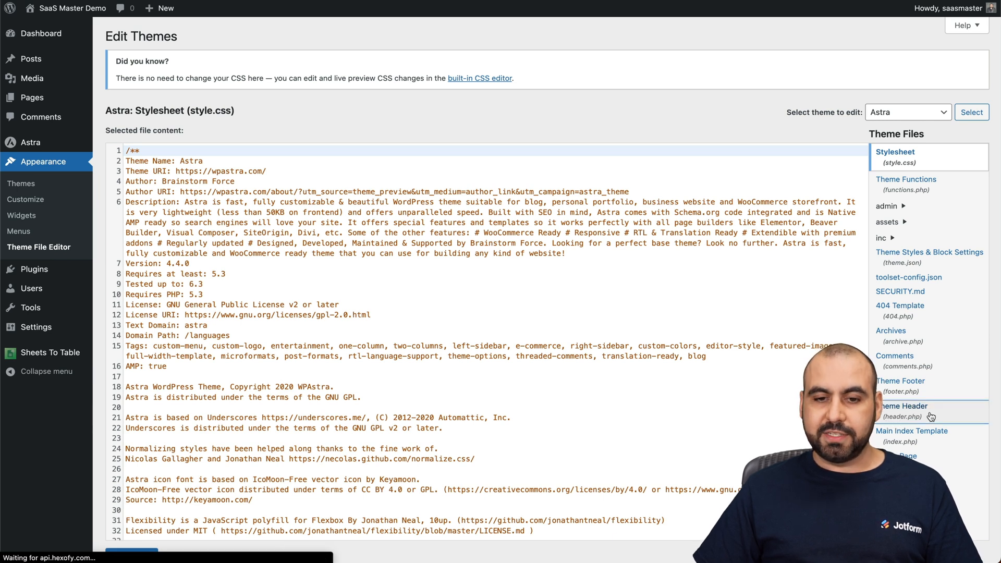
- Paste the feedback button code at the end of the Astra theme's header.php and update the file
{"action": "left_click", "coordinate": [902, 411]}
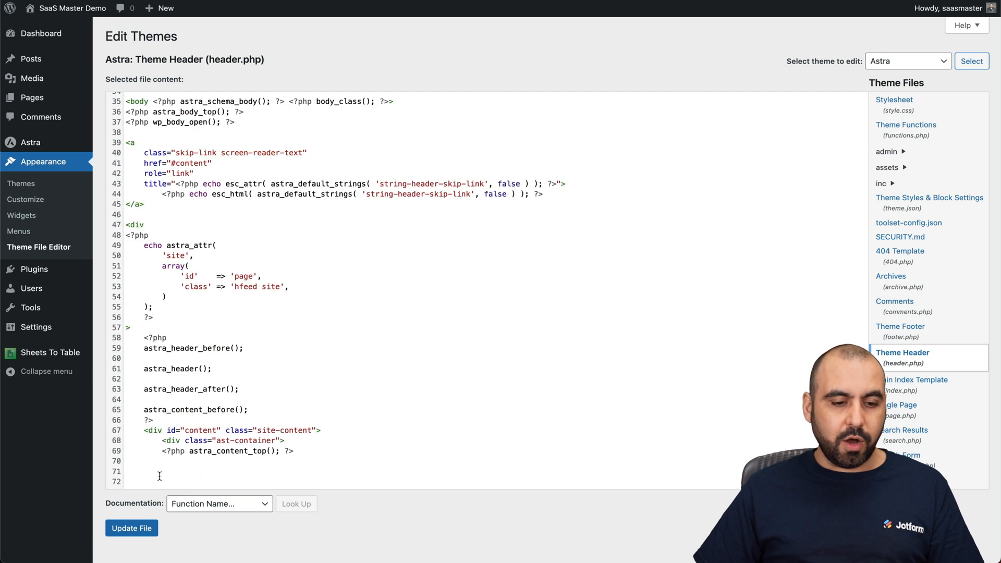
{"action": "scroll", "scroll_direction": "down", "scroll_amount": 3}
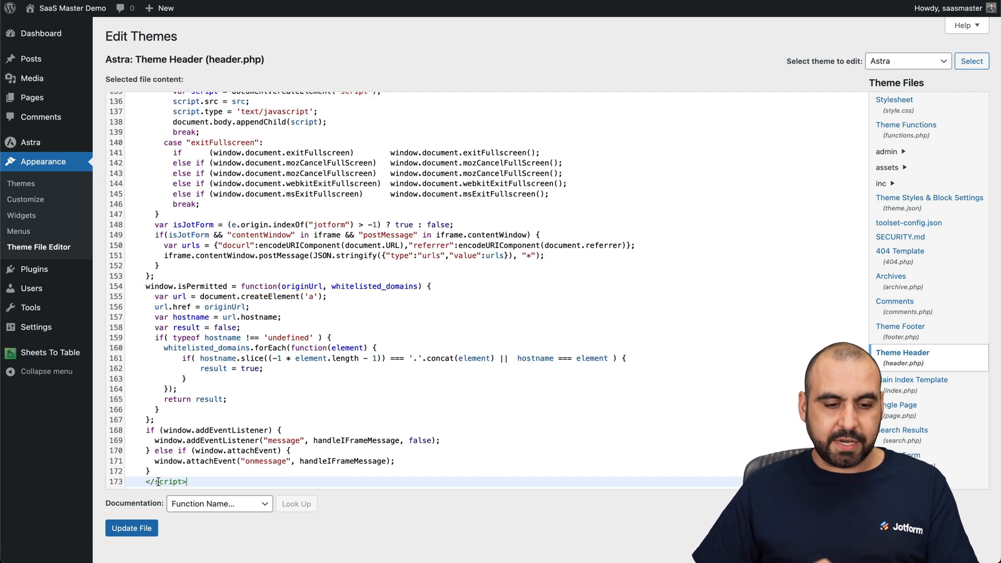
{"action": "left_click", "coordinate": [131, 528]}
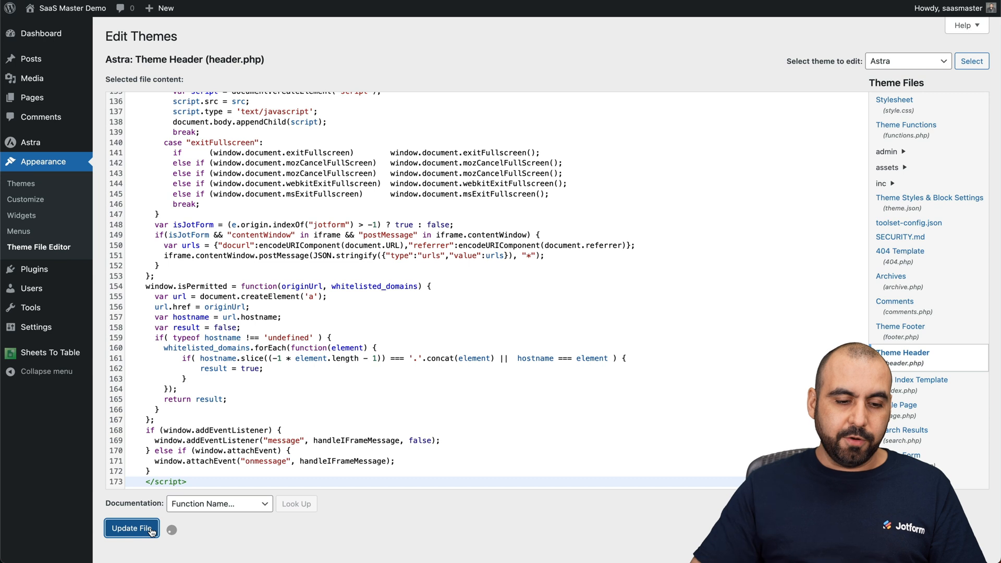
{"action": "left_click", "coordinate": [132, 528]}
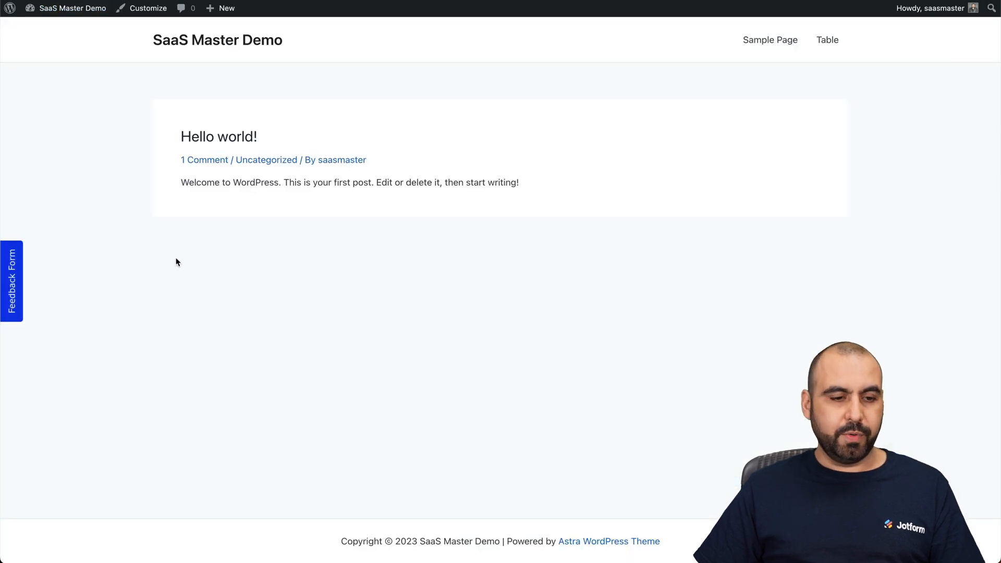
{"action": "mouse_move", "coordinate": [358, 322]}
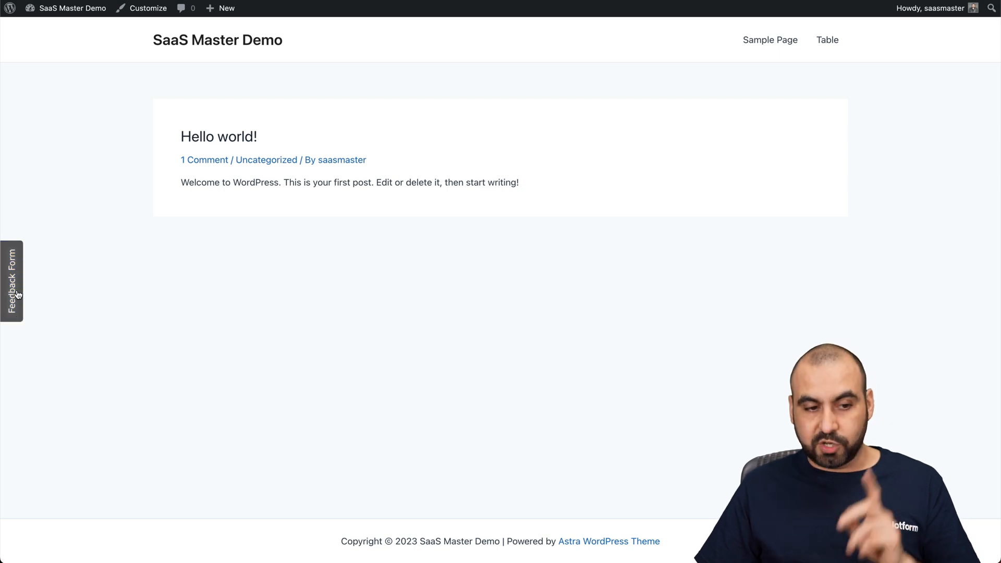
- Open the live site's Feedback Form popup, test-fill it with 'dsf', then head back to header.php
{"action": "left_click", "coordinate": [10, 281]}
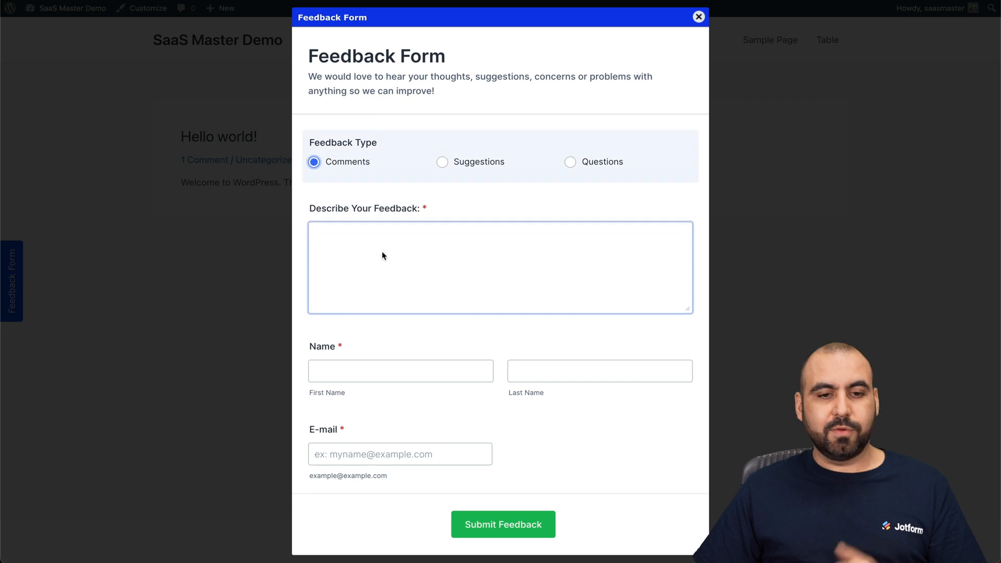
{"action": "type", "text": "dsf"}
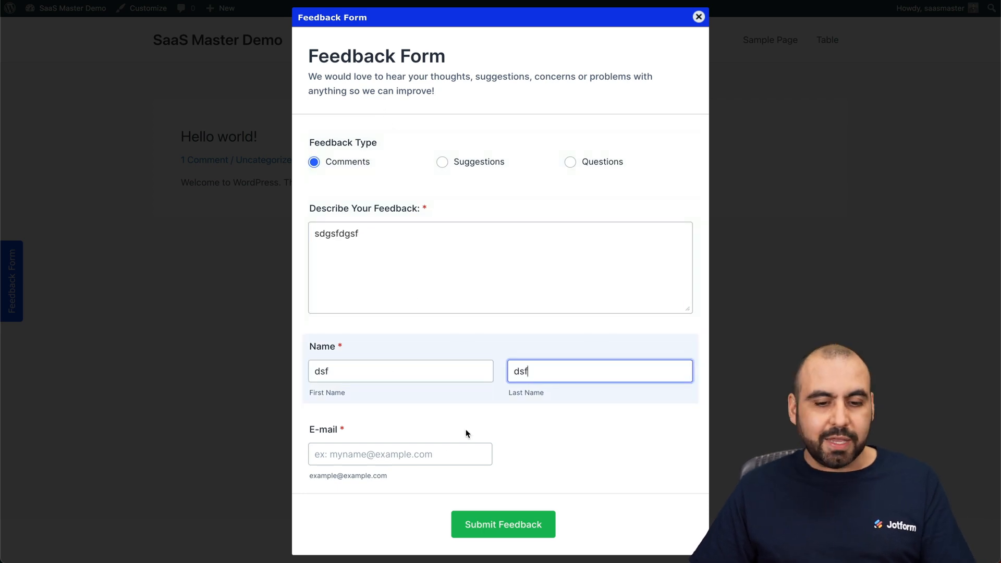
{"action": "left_click", "coordinate": [698, 16]}
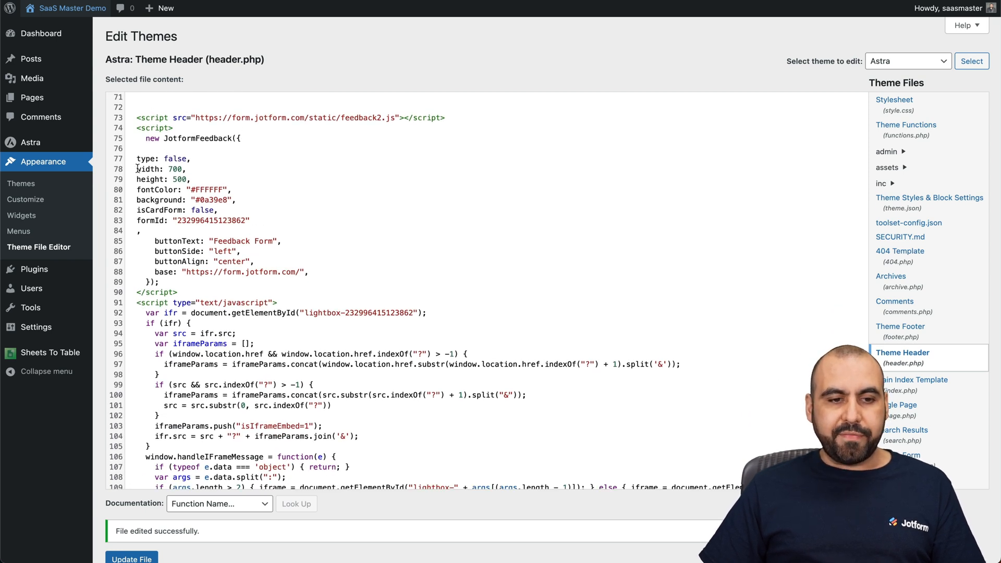
- Review the JotformFeedback width, height, side and alignment settings in header.php
{"action": "left_click", "coordinate": [178, 179]}
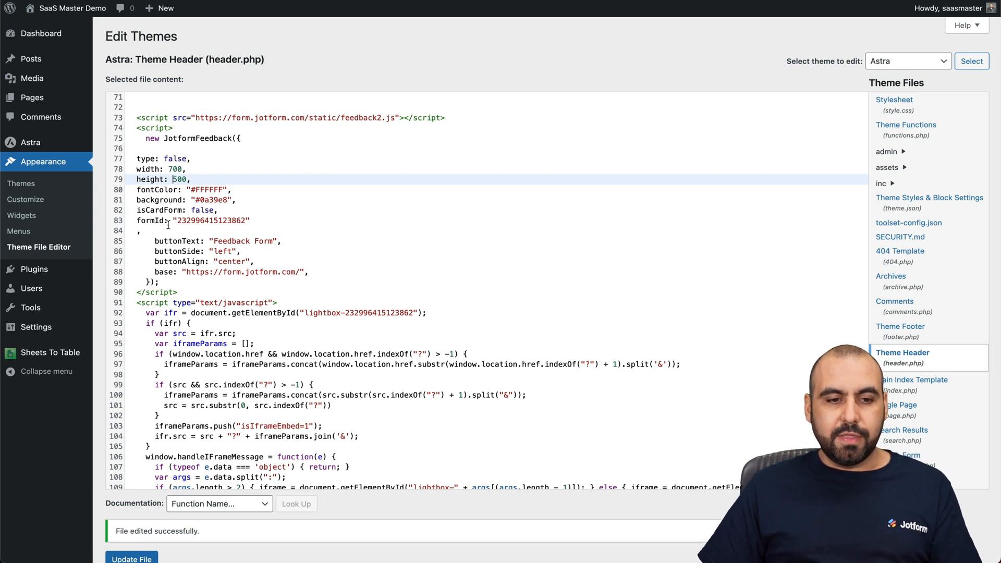
{"action": "scroll", "scroll_direction": "down", "scroll_amount": 3}
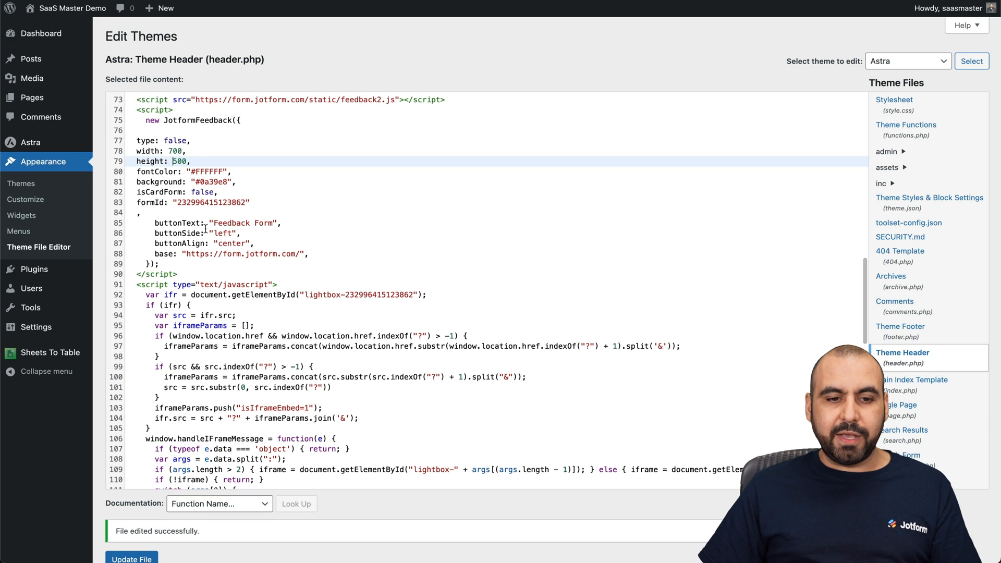
{"action": "double_click", "coordinate": [243, 223]}
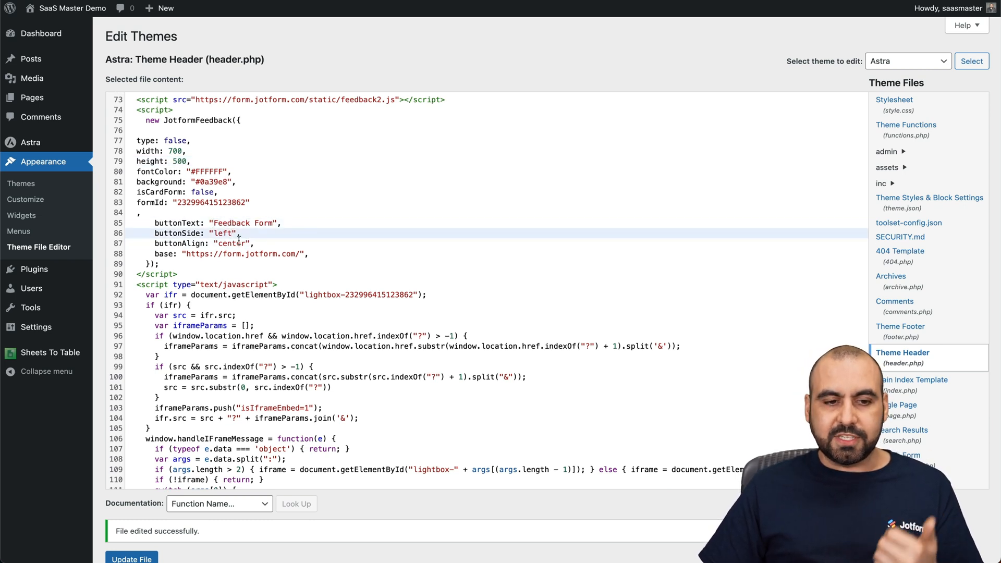
{"action": "scroll", "scroll_direction": "down", "scroll_amount": 3}
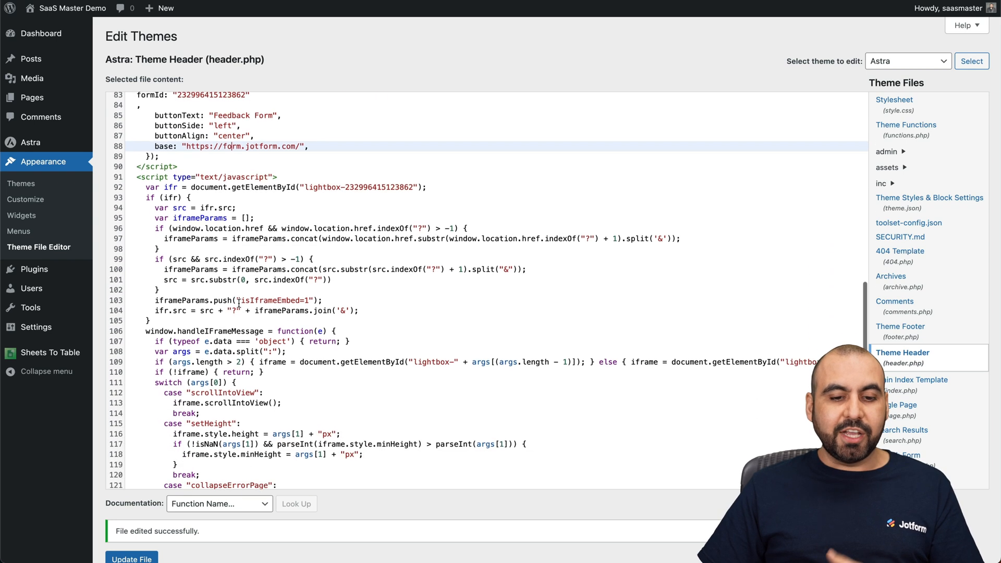
{"action": "scroll", "scroll_direction": "down", "scroll_amount": 3}
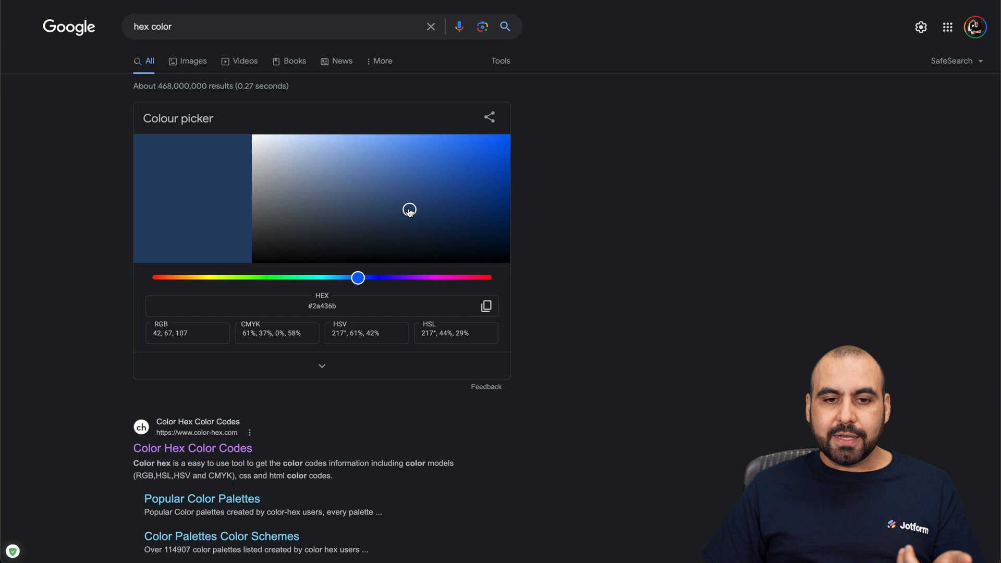
- Try a few blues in Google's colour picker and settle on a softer shade, #4b80d0
{"action": "left_click", "coordinate": [503, 158]}
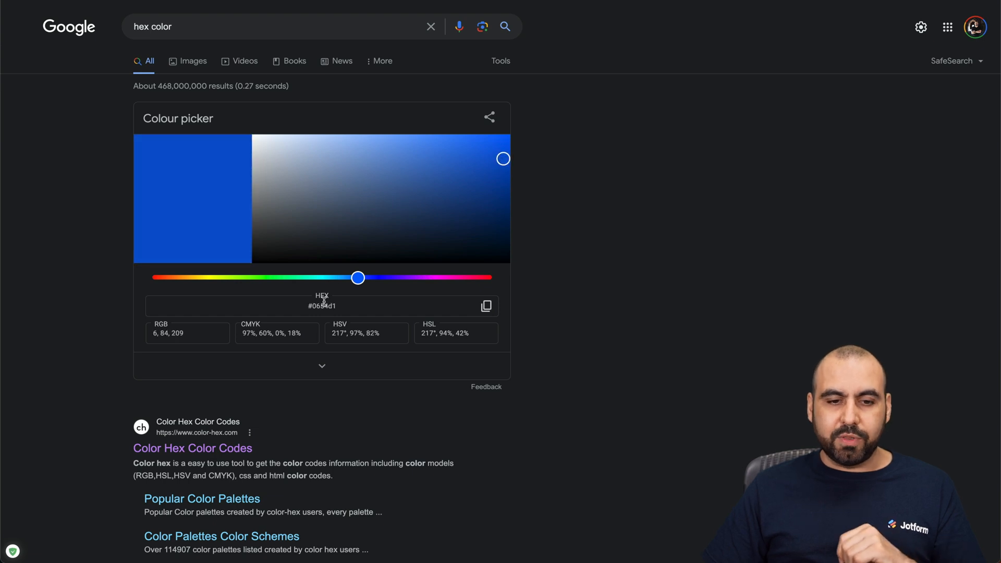
{"action": "left_click", "coordinate": [442, 171]}
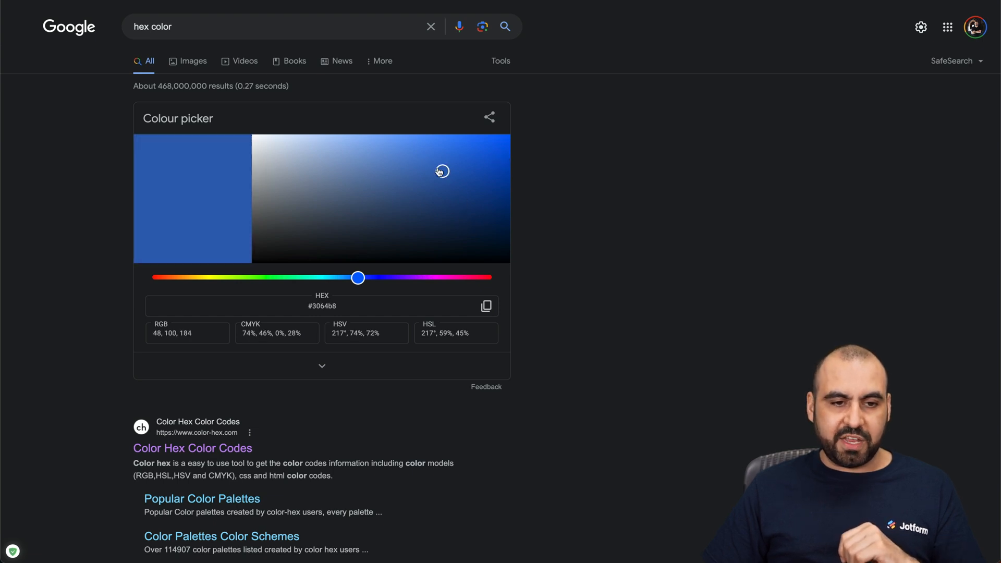
{"action": "left_click", "coordinate": [421, 157]}
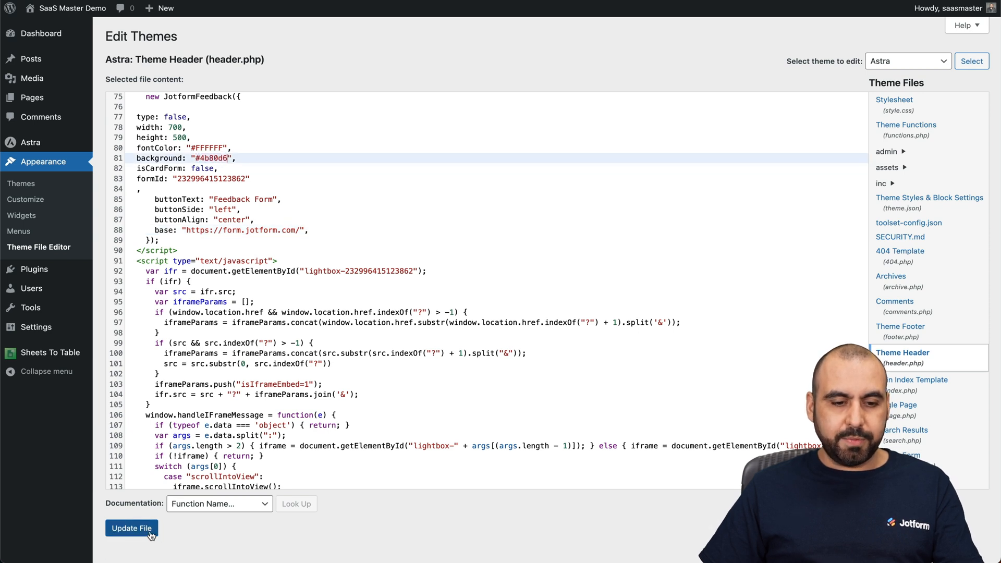
- Update header.php with the #4b80d0 background and open the Feedback Form popup on the live site
{"action": "left_click", "coordinate": [131, 528]}
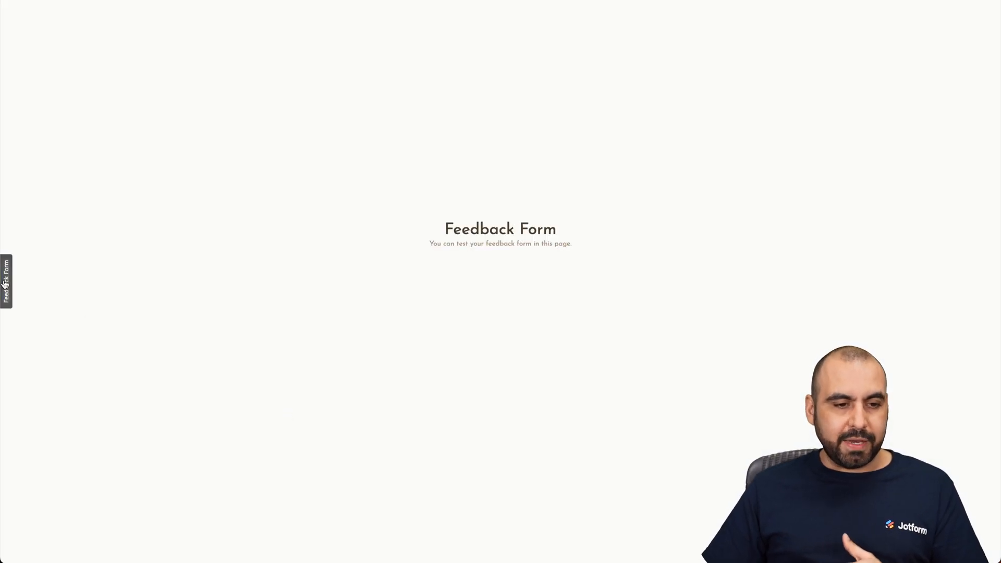
{"action": "left_click", "coordinate": [7, 280]}
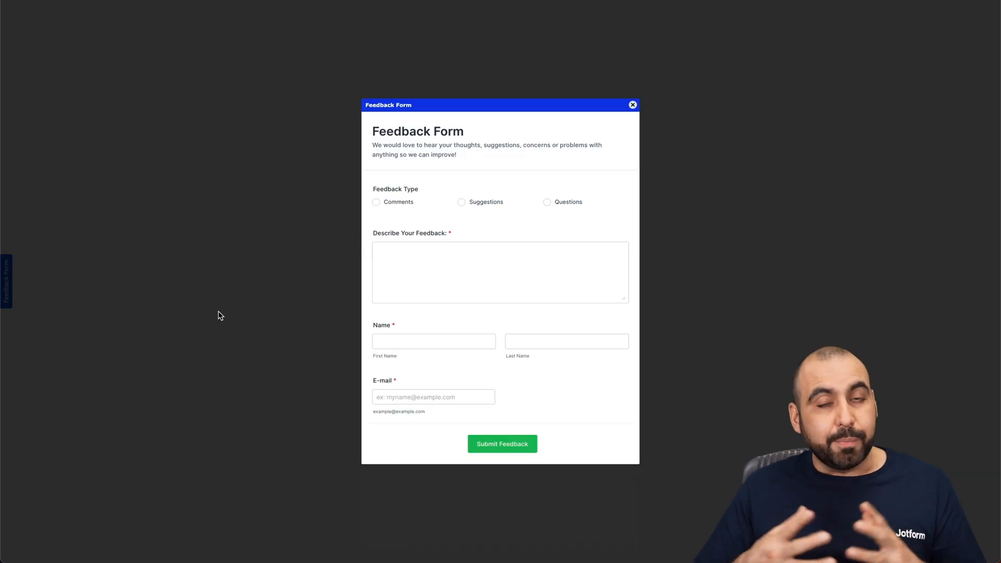